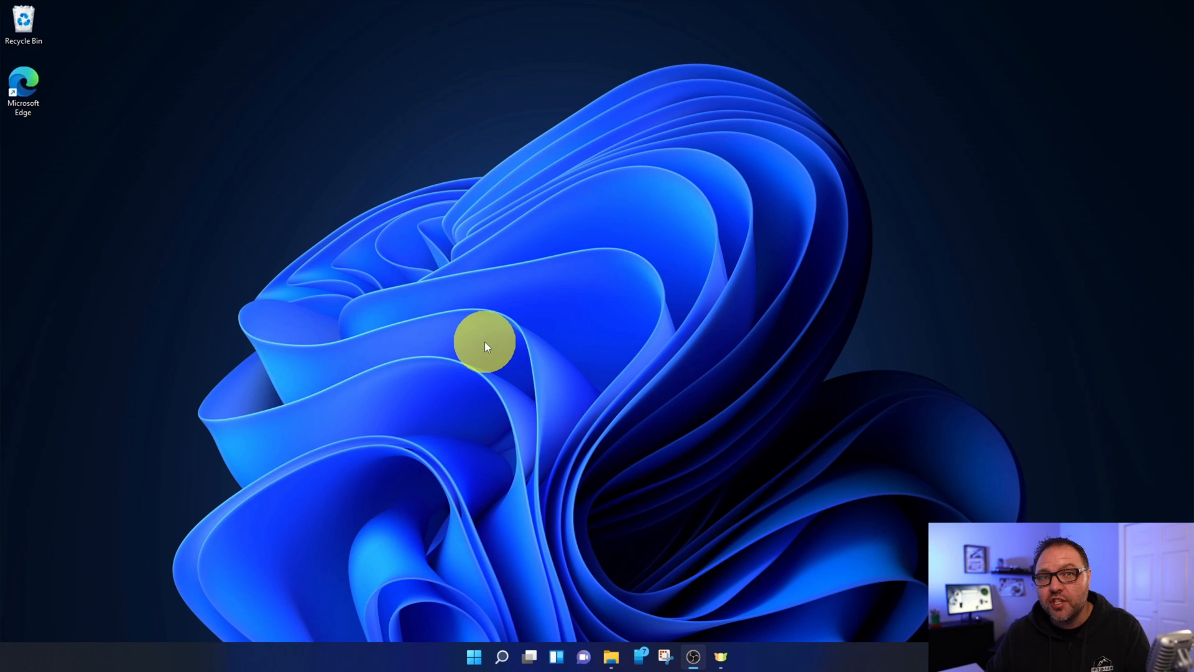
mouse_move(676, 248)
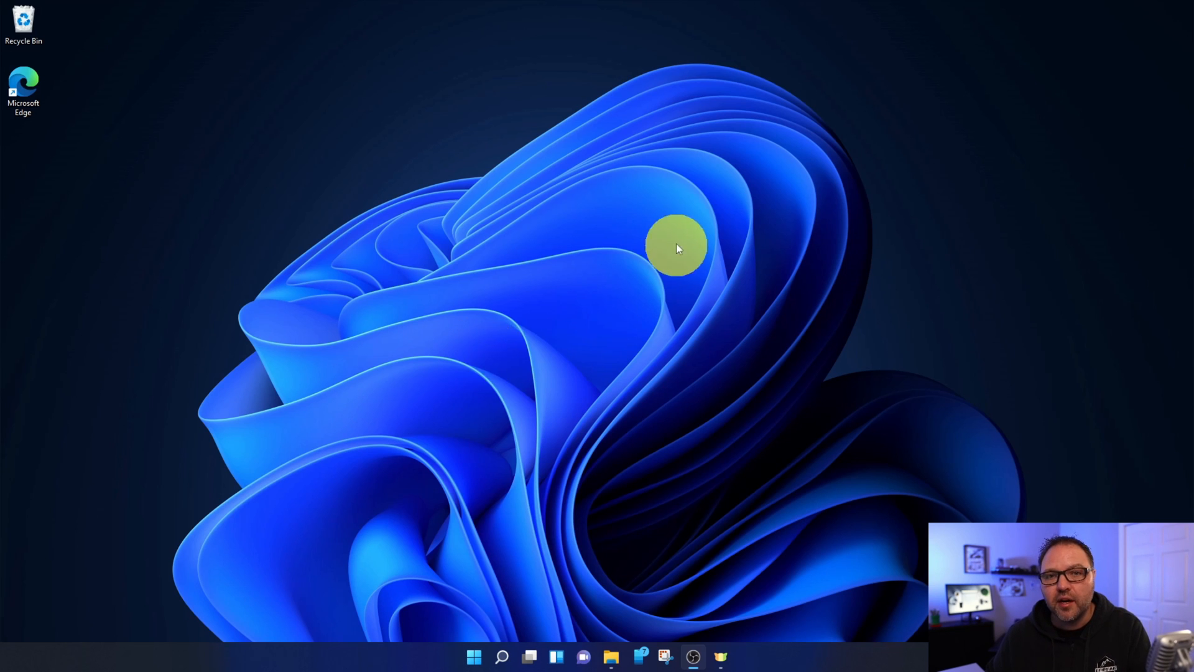
mouse_move(489, 383)
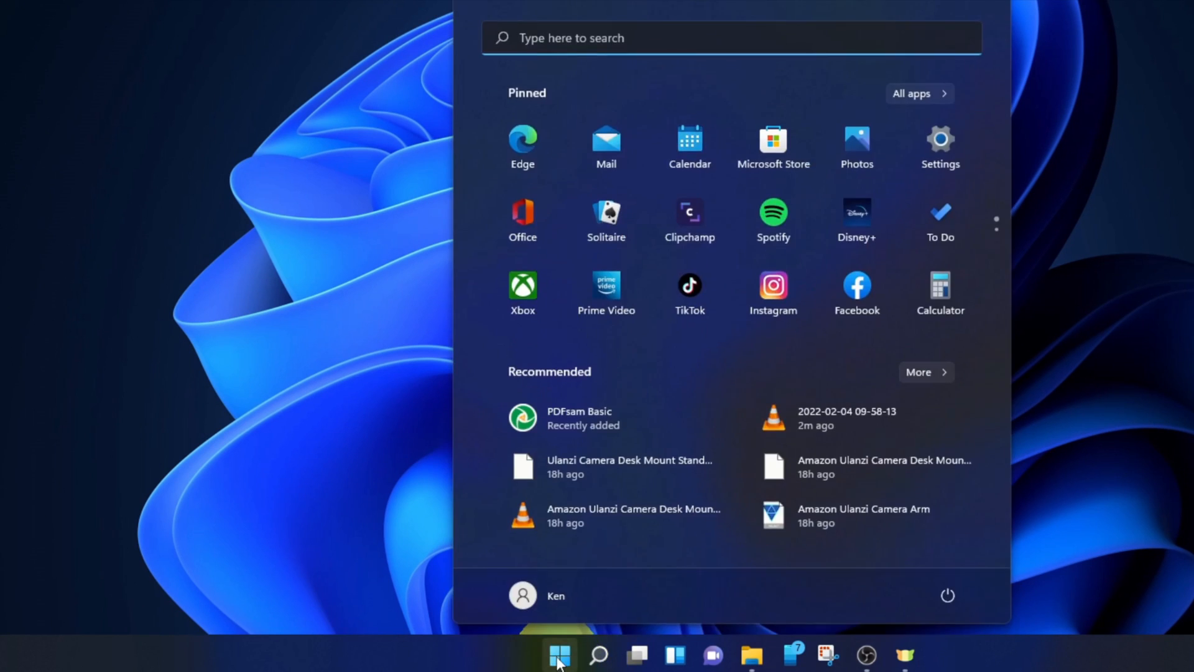
mouse_move(868, 352)
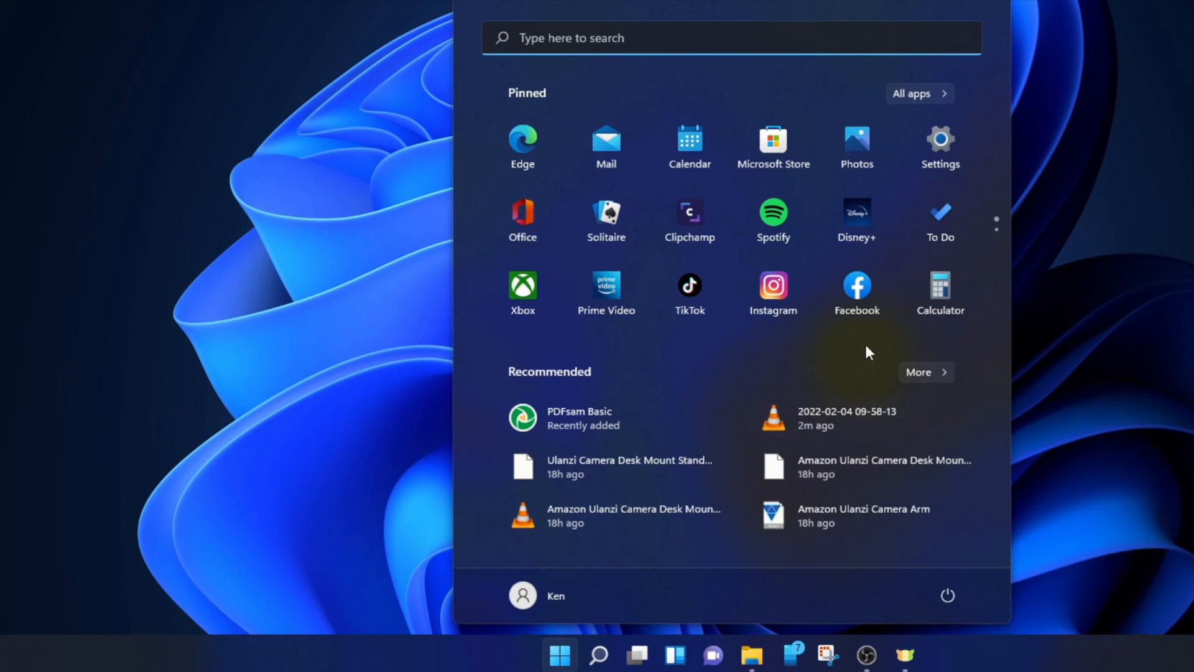
mouse_move(709, 345)
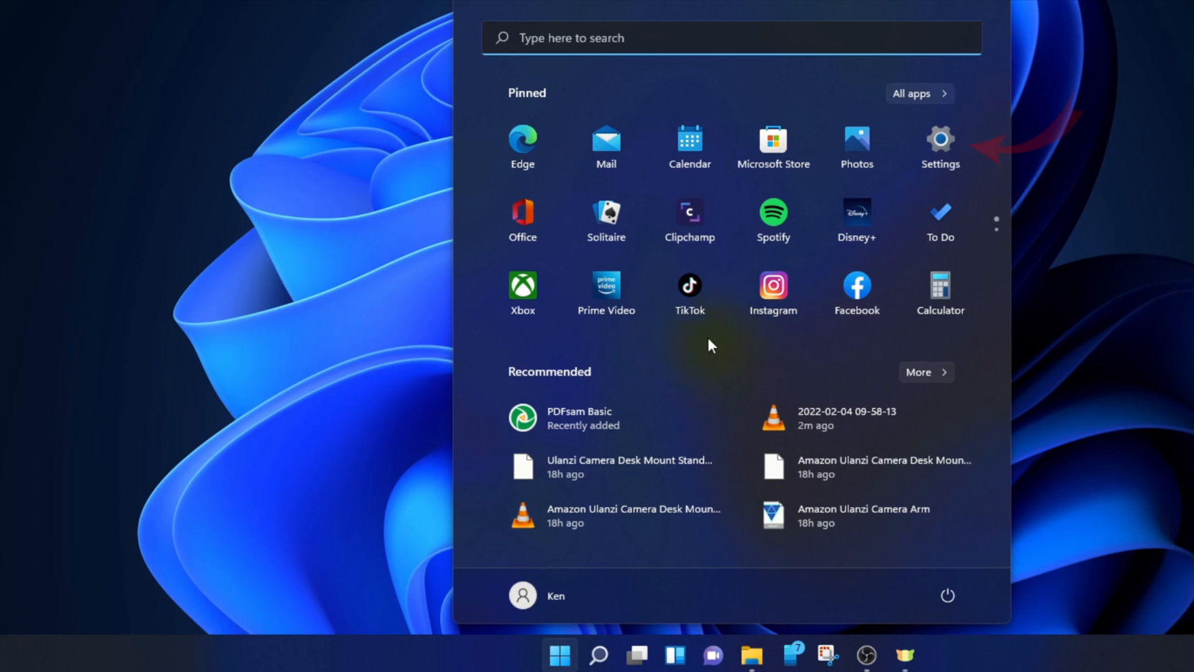
mouse_move(940, 145)
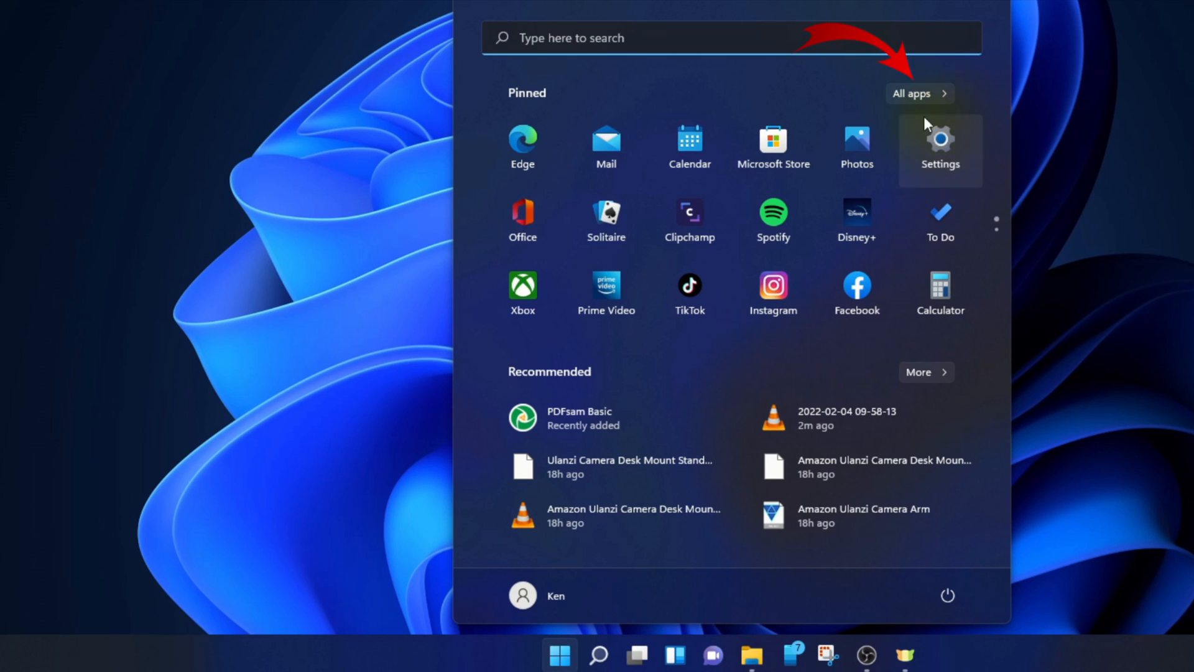
Launch Settings from the Start menu's All apps list under S.
left_click(912, 92)
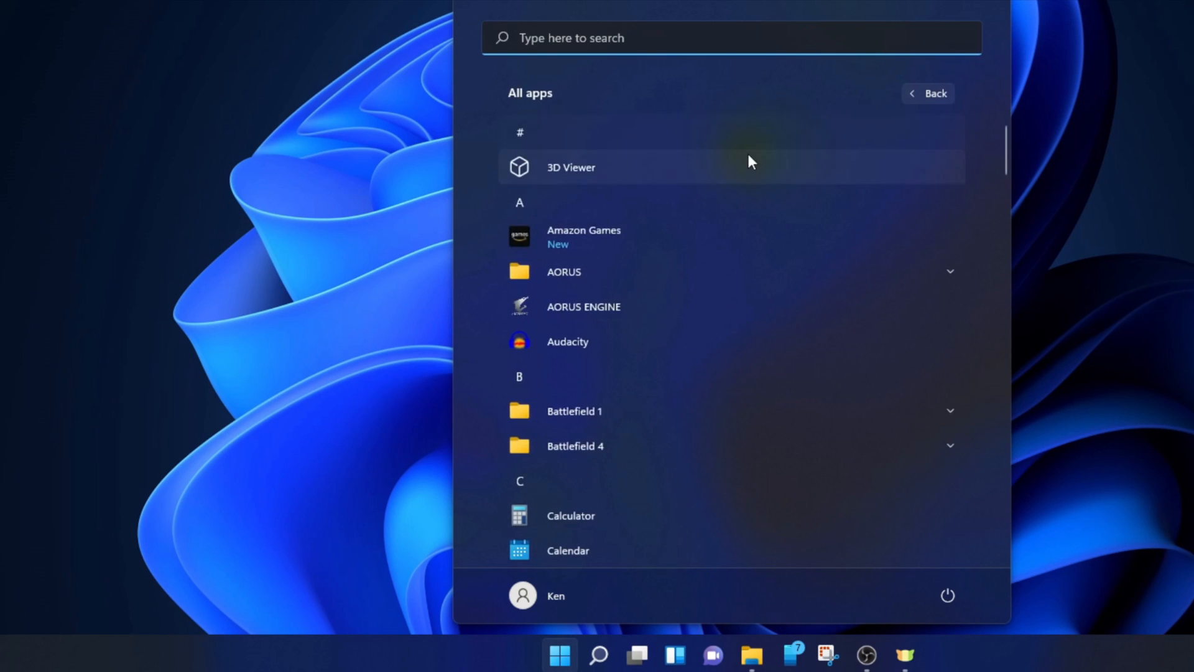
scroll("down", 3)
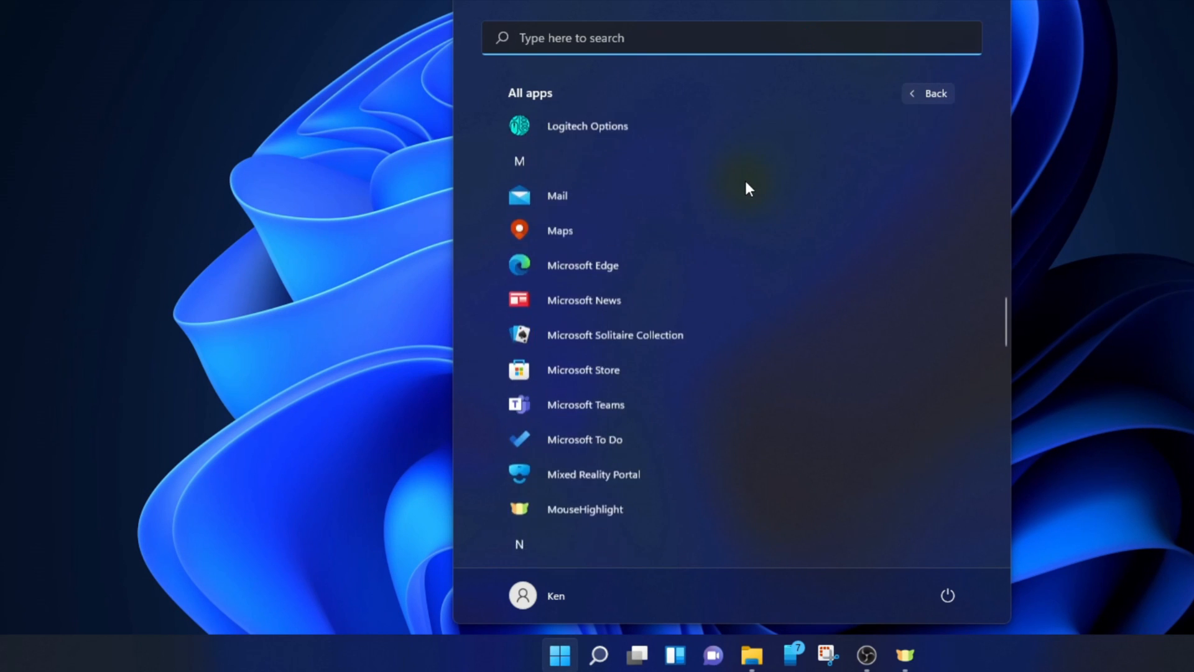
scroll("down", 3)
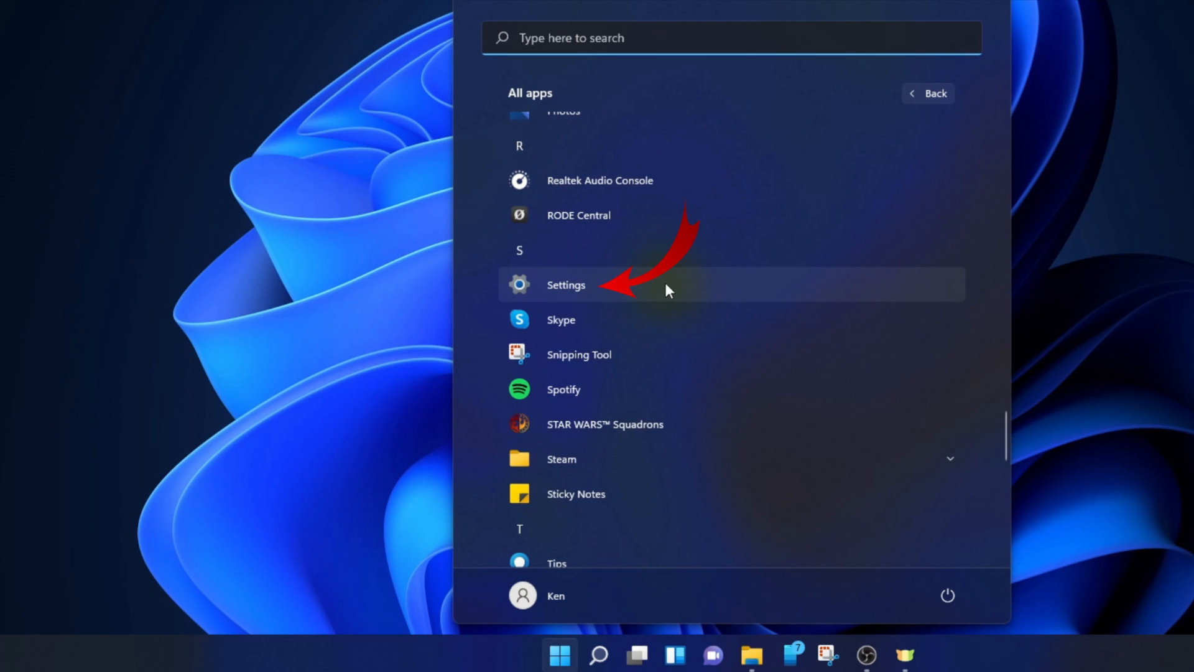
left_click(566, 284)
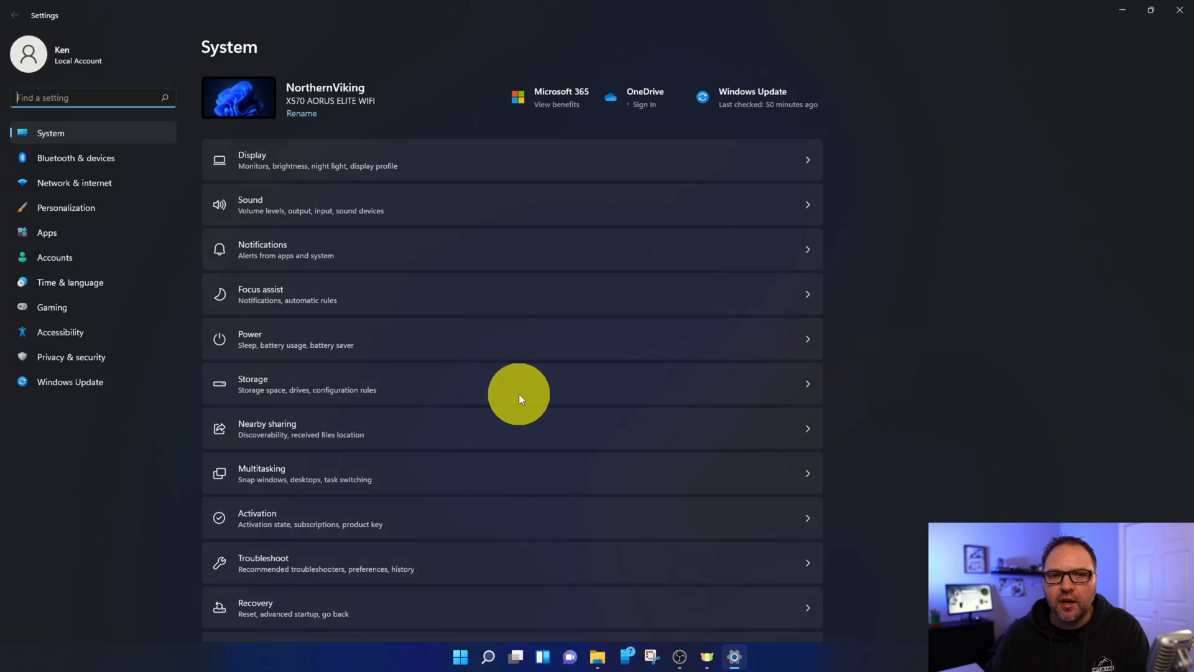
mouse_move(449, 352)
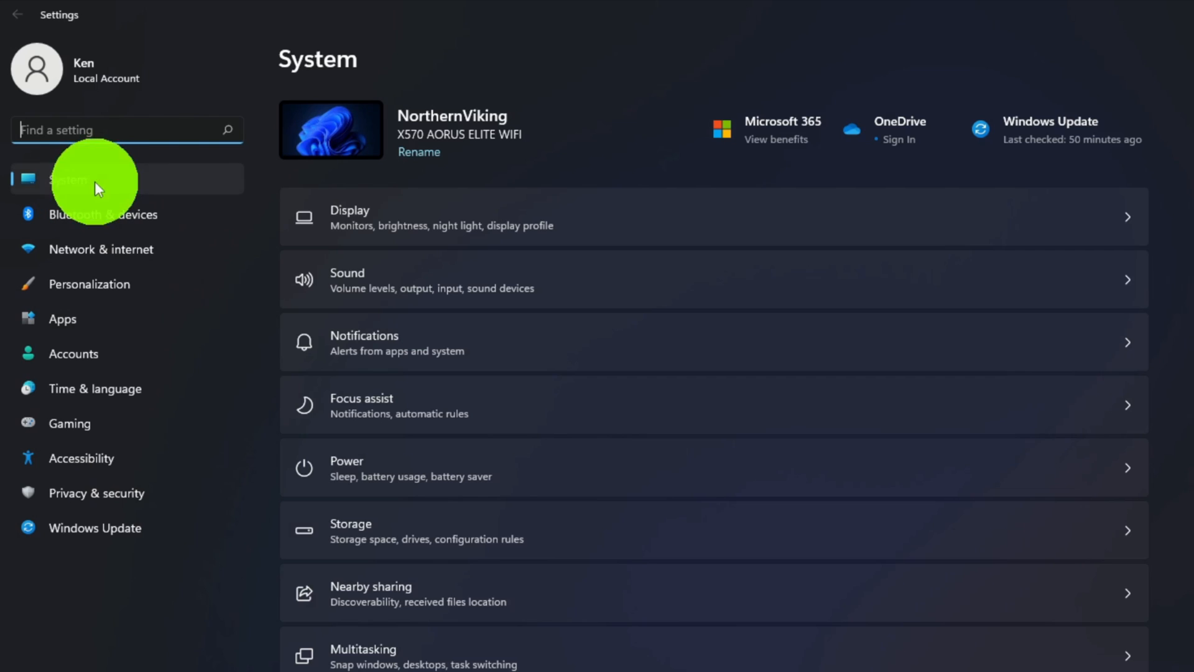
mouse_move(445, 211)
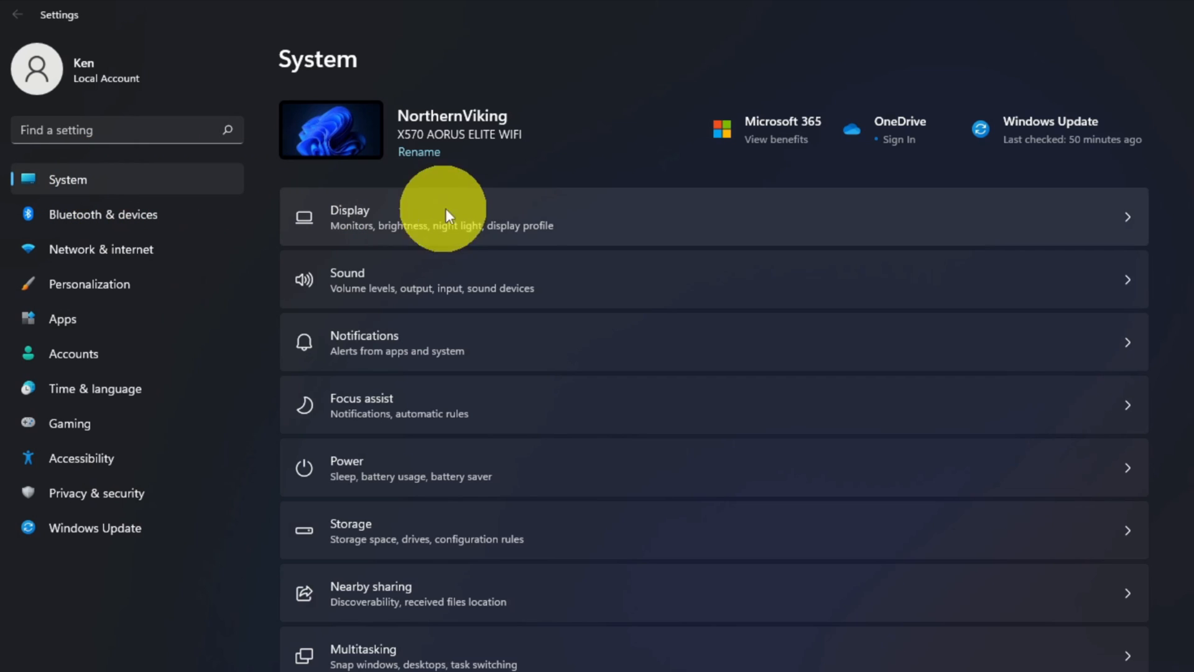
mouse_move(597, 285)
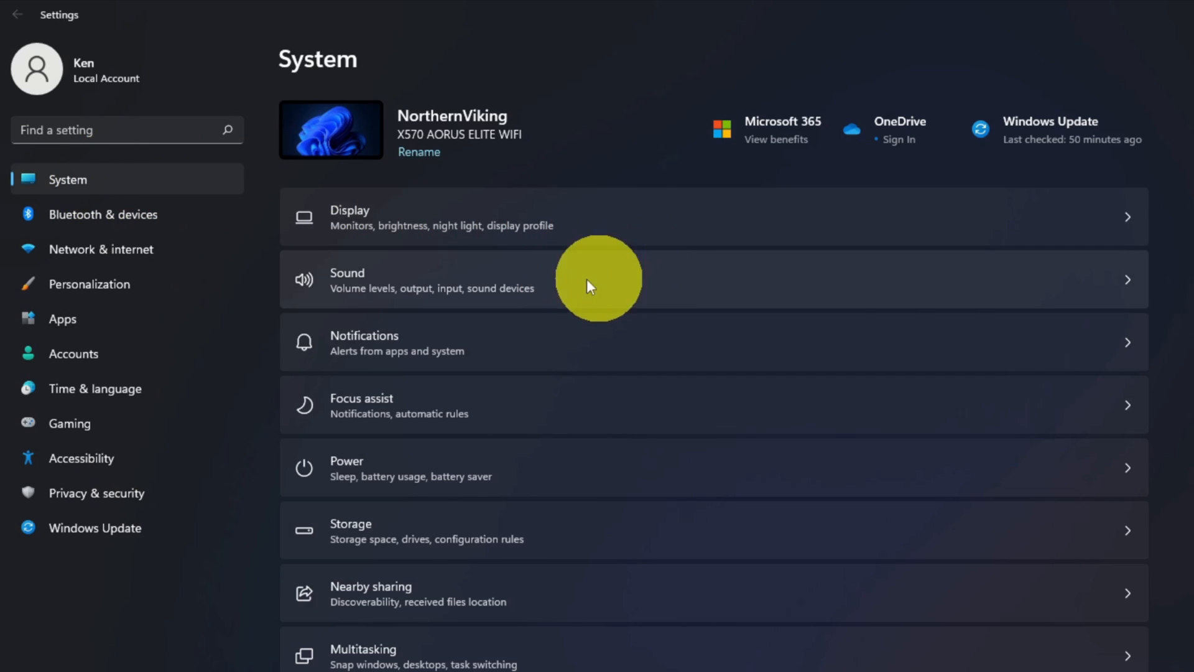
mouse_move(339, 282)
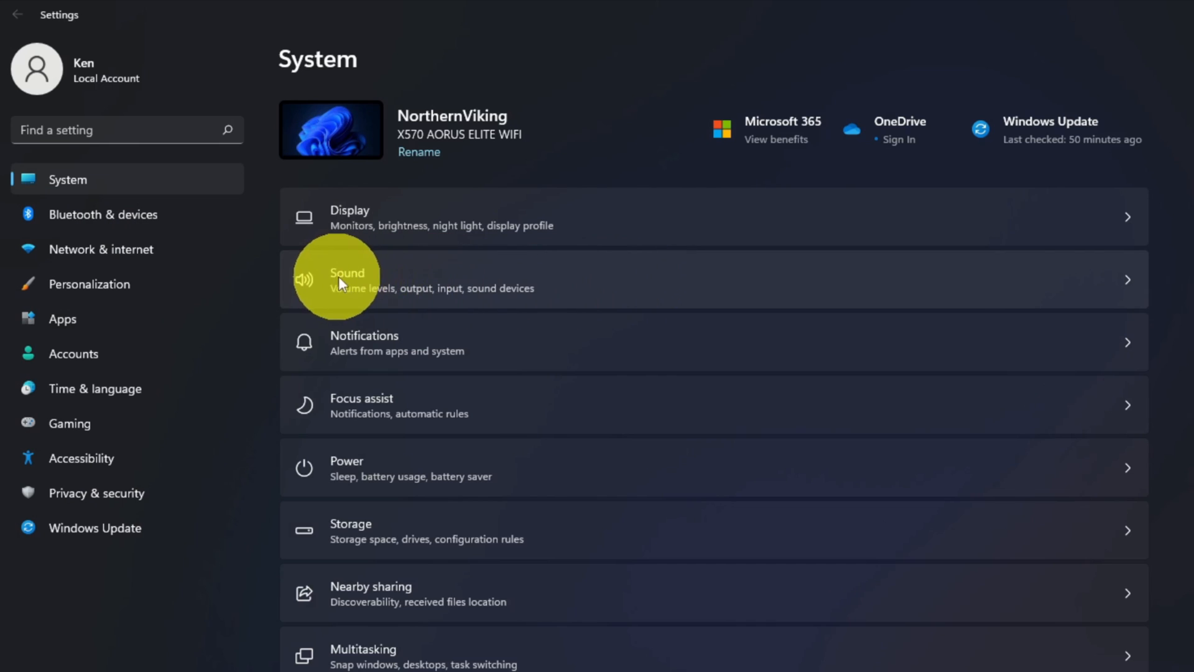
mouse_move(565, 295)
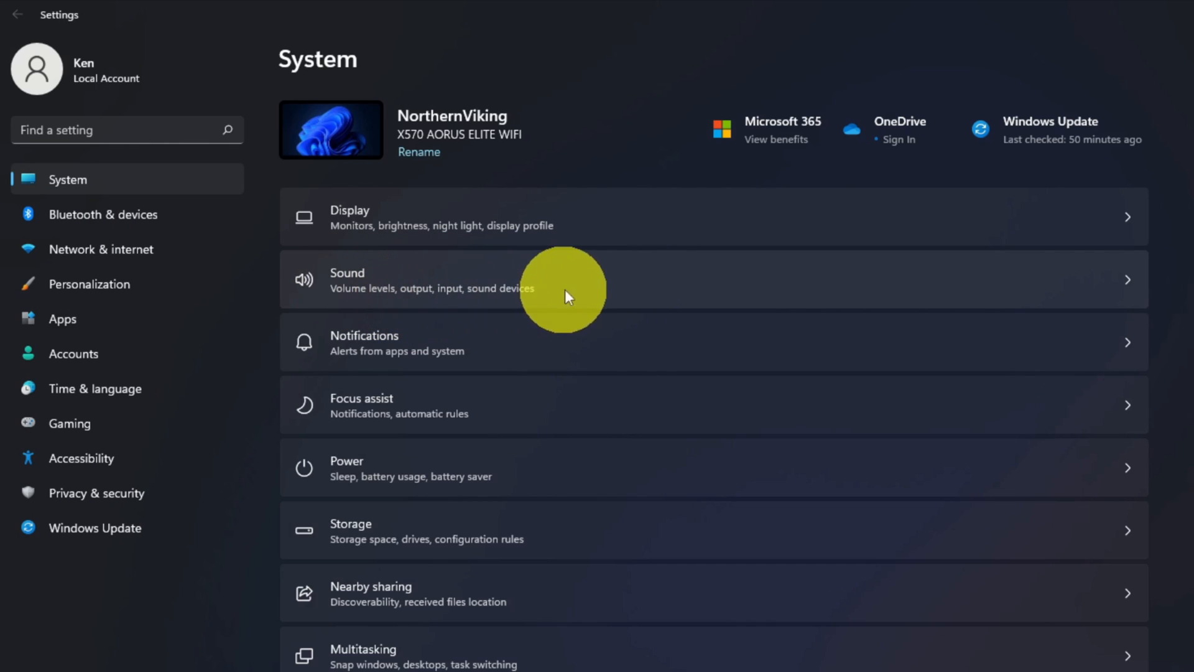
mouse_move(662, 283)
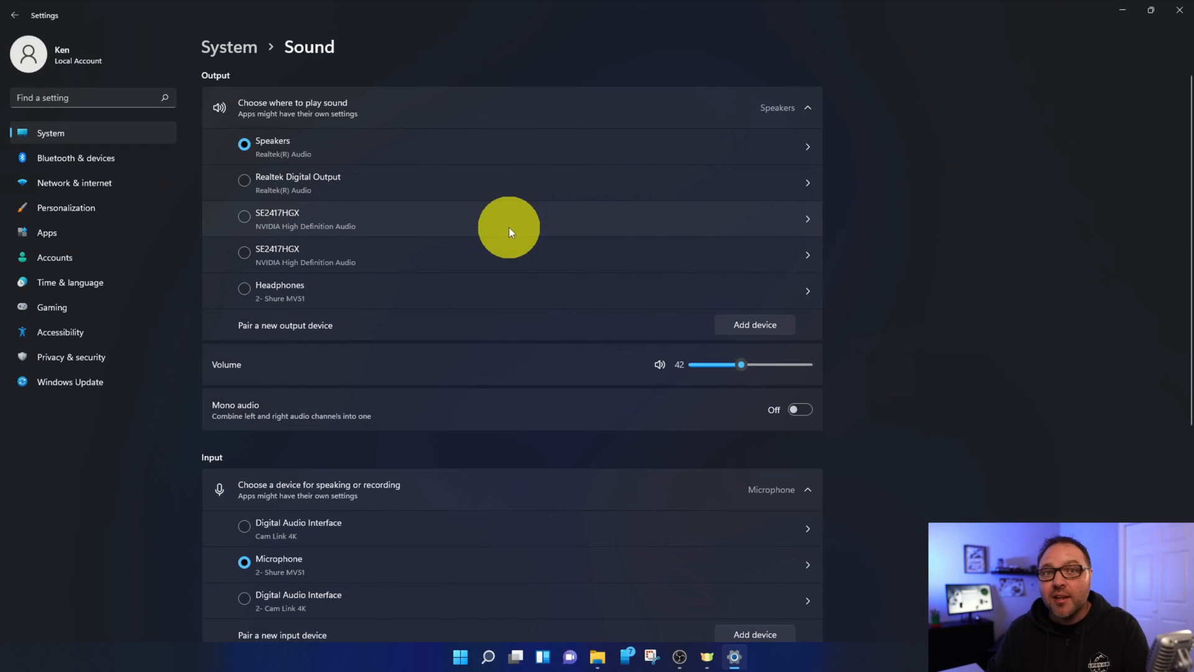
mouse_move(404, 165)
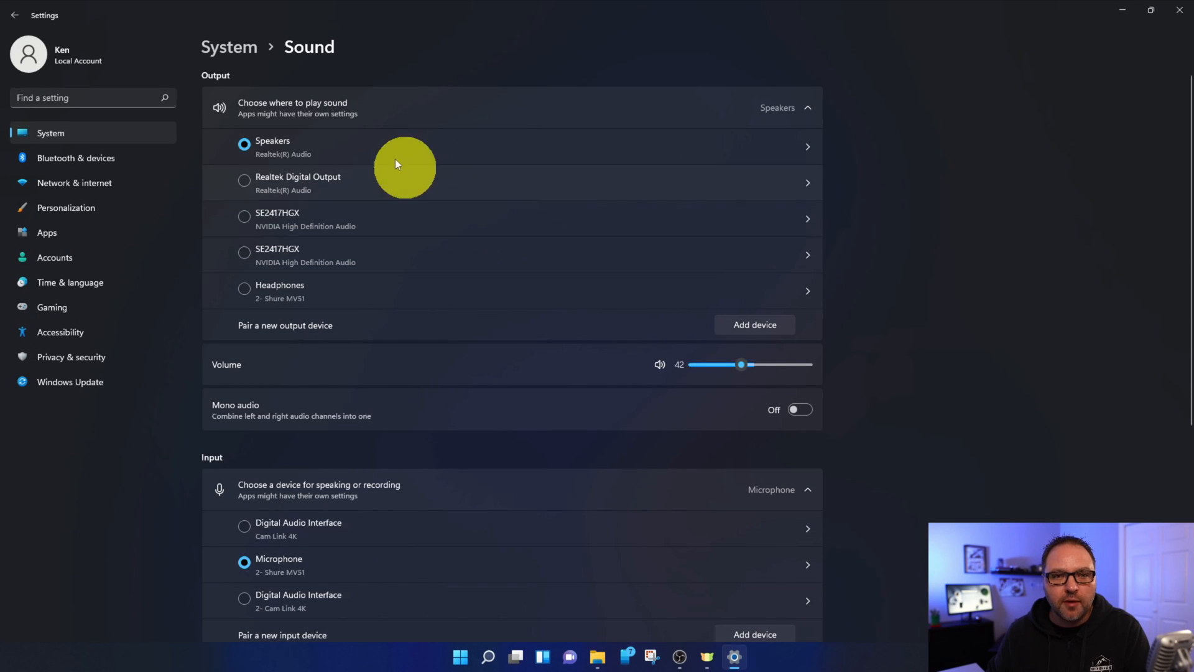
mouse_move(397, 207)
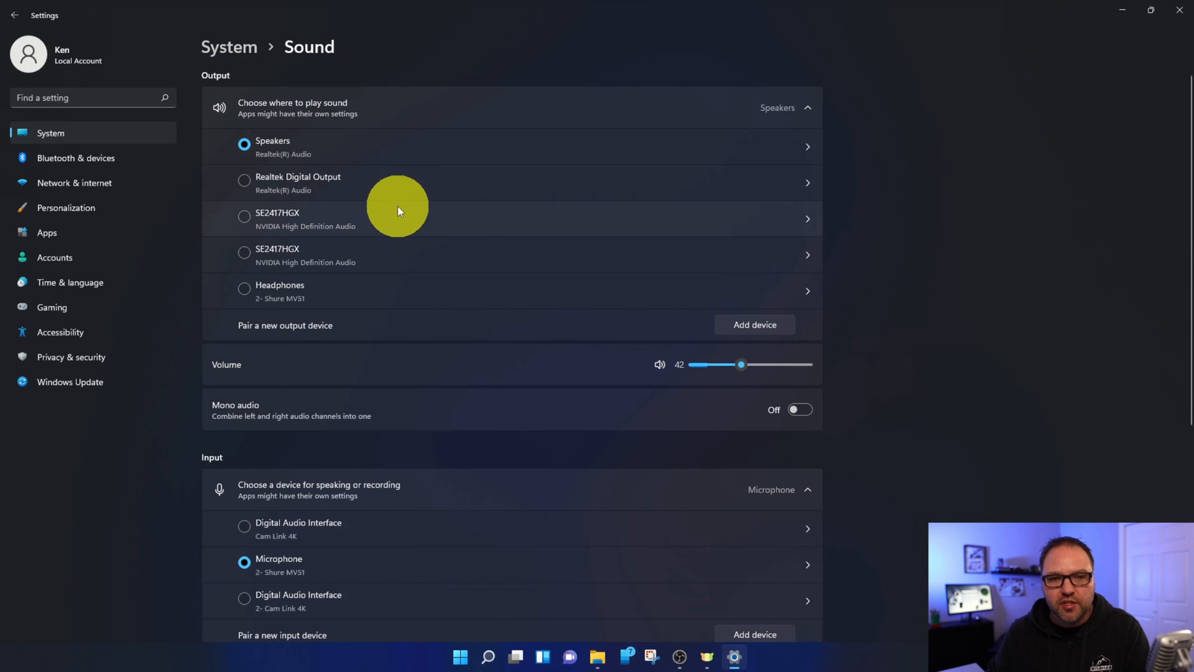
Open the classic Sound dialog via More sound settings under Advanced.
scroll("down", 3)
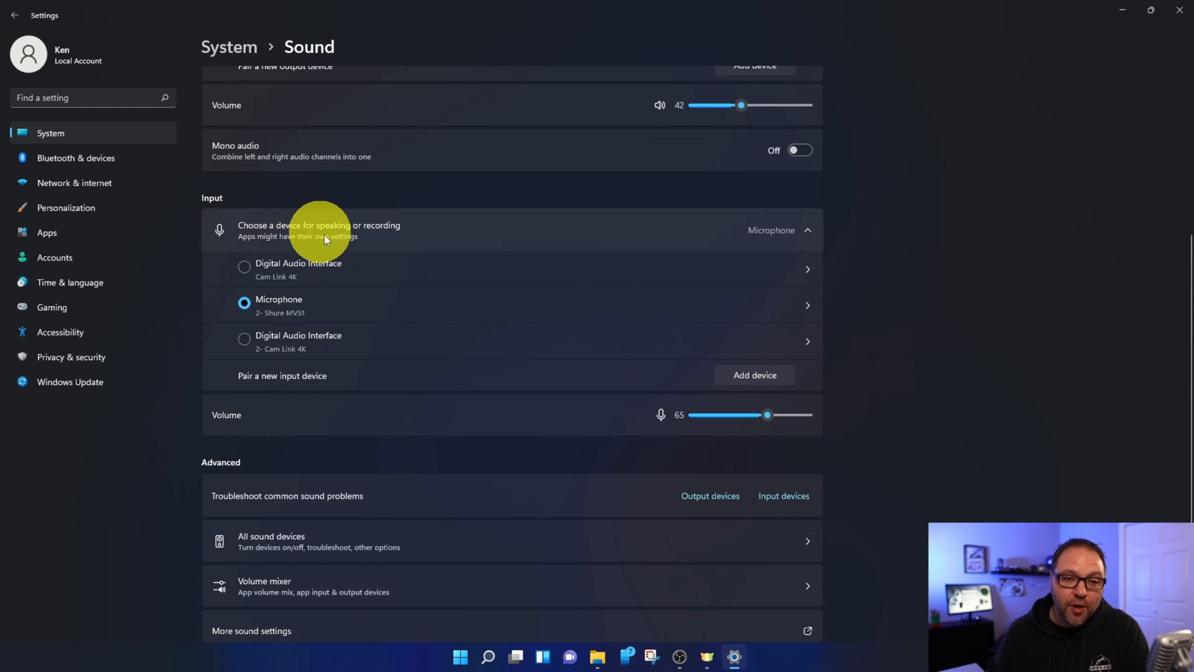
scroll("down", 3)
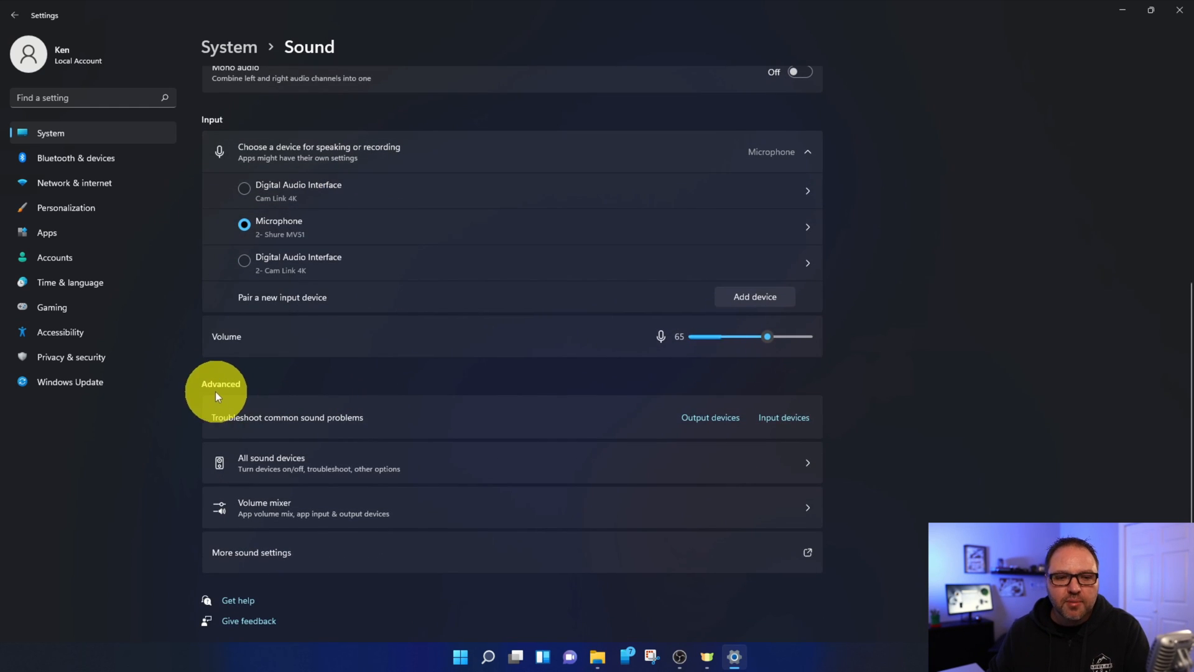
mouse_move(361, 395)
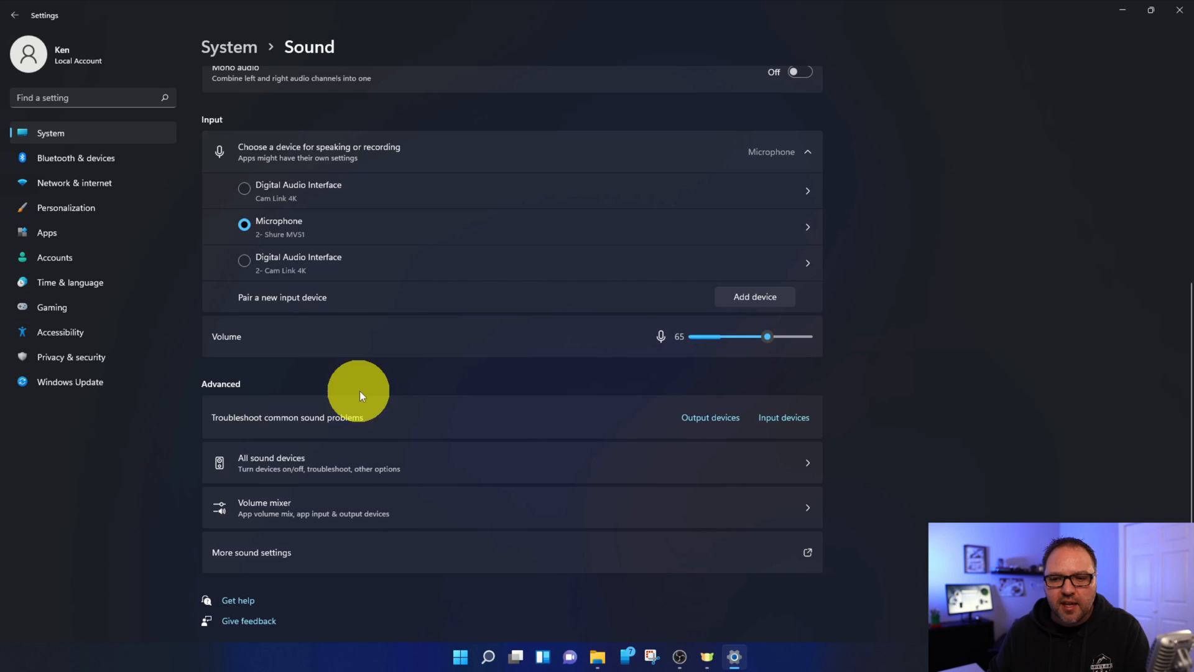
mouse_move(309, 556)
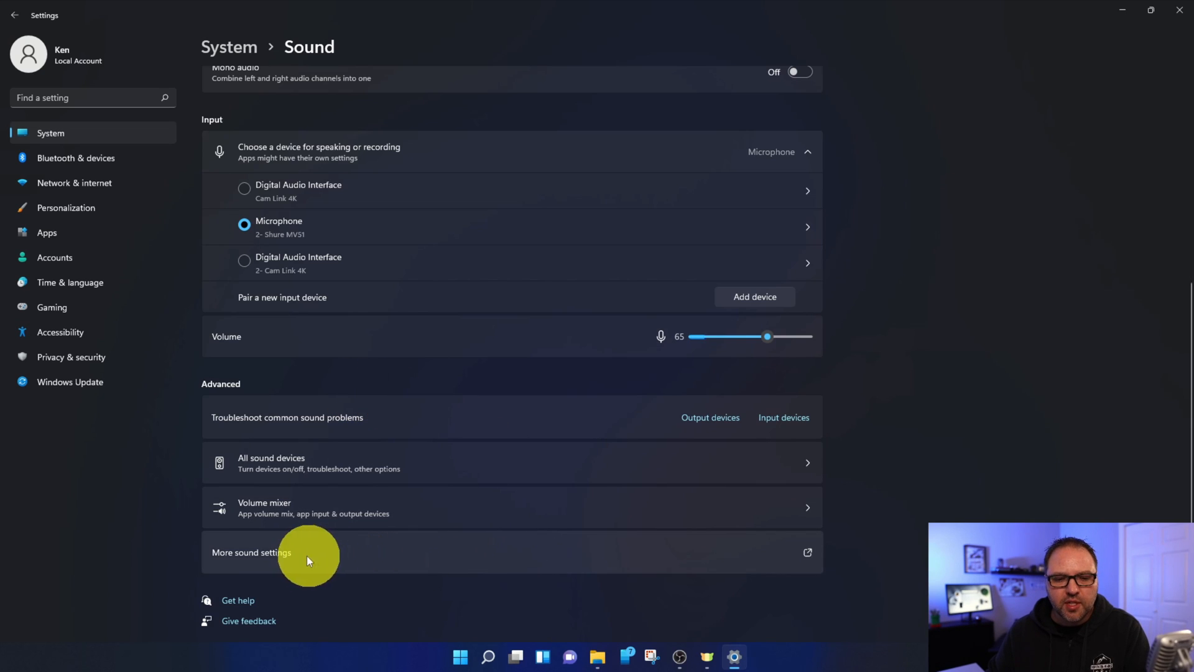
mouse_move(495, 555)
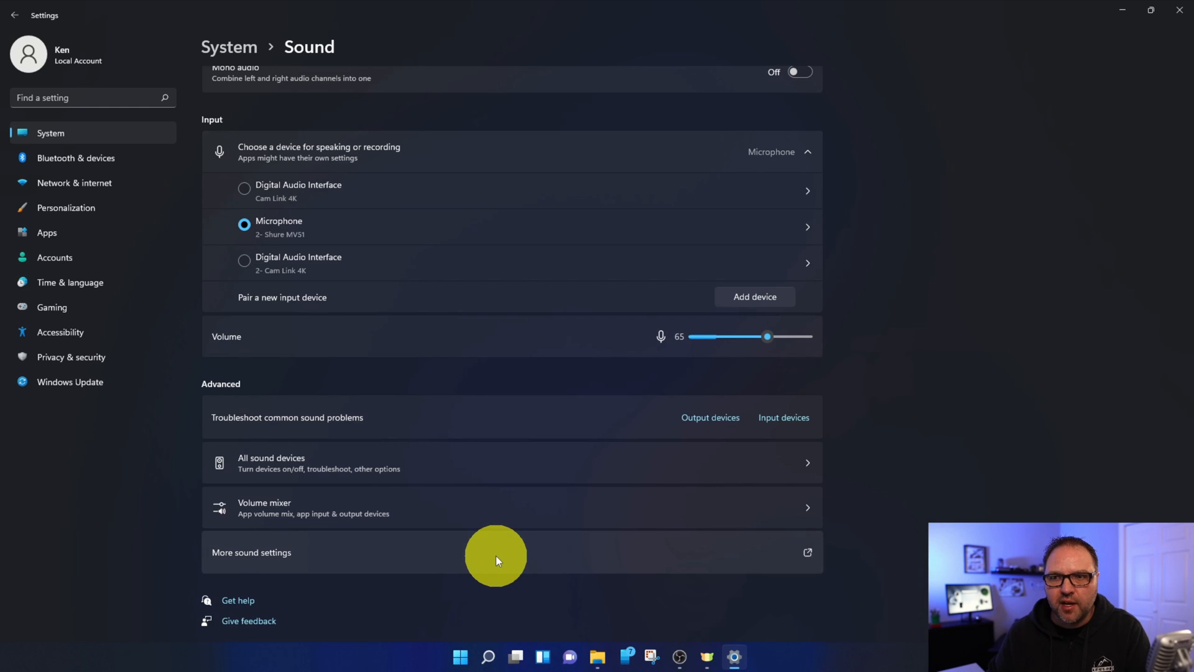
left_click(251, 552)
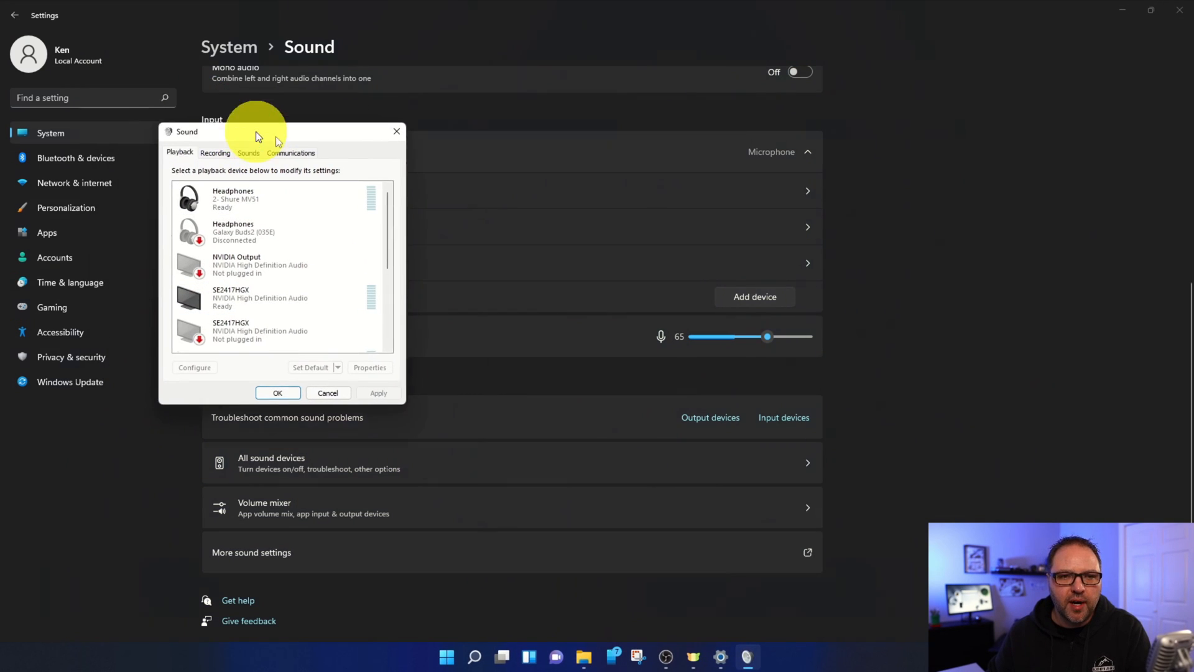
Select the Microphone (2- Shure MV51) device on the Recording tab.
left_click_drag(259, 131, 488, 187)
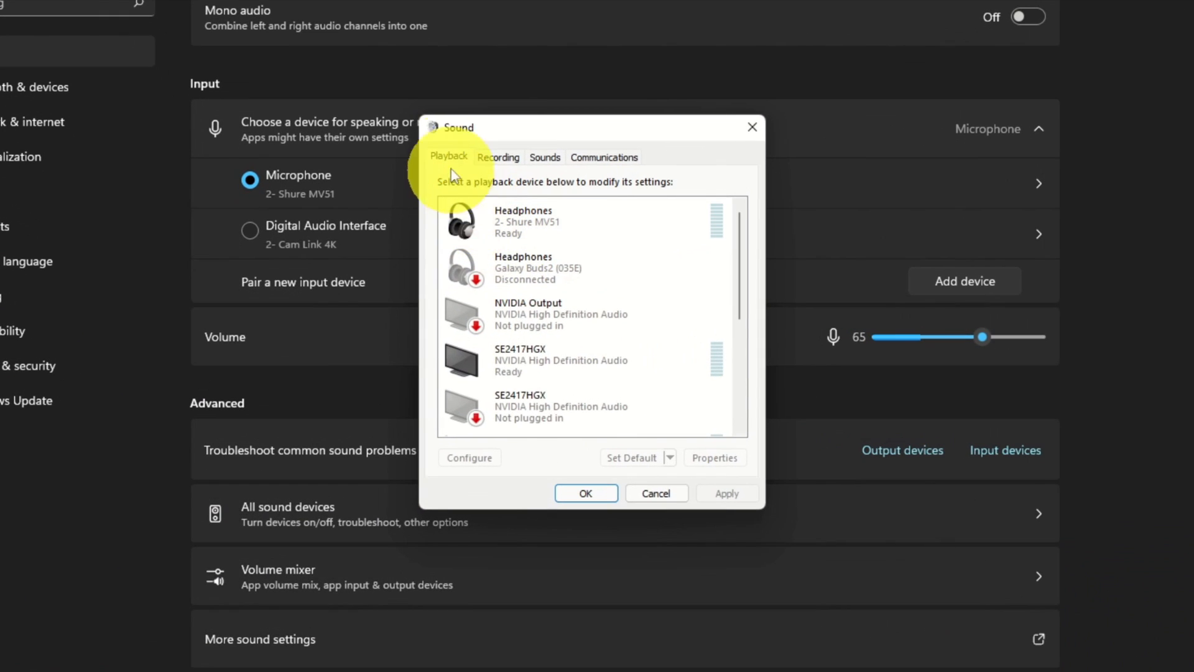
mouse_move(548, 167)
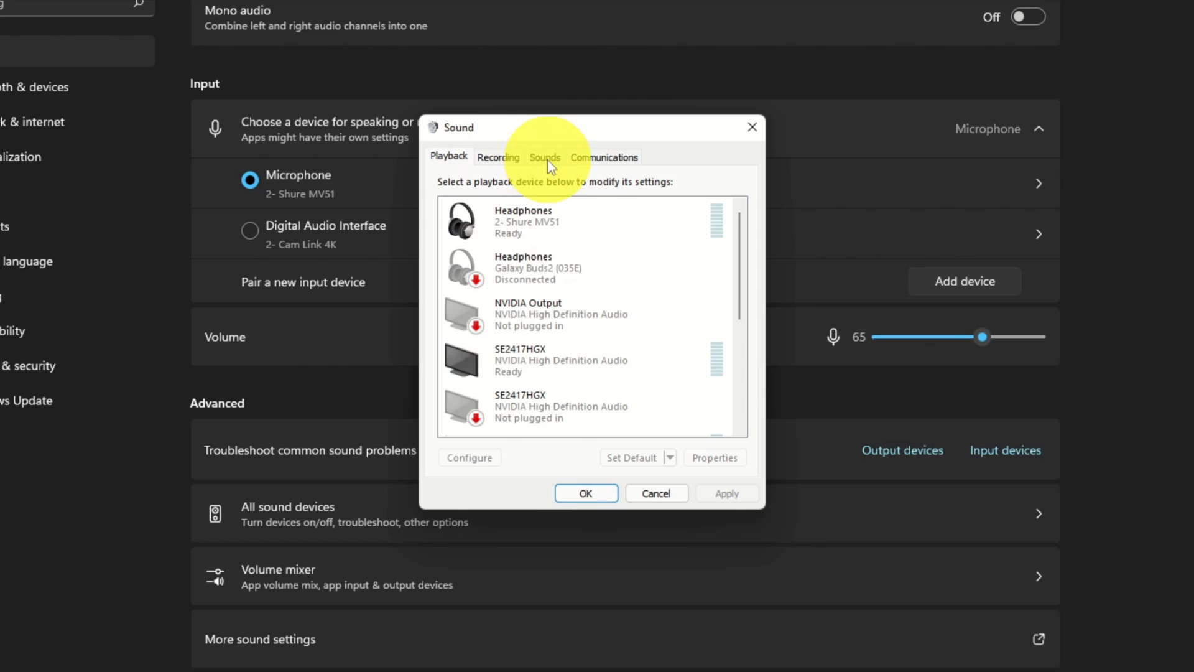
mouse_move(520, 158)
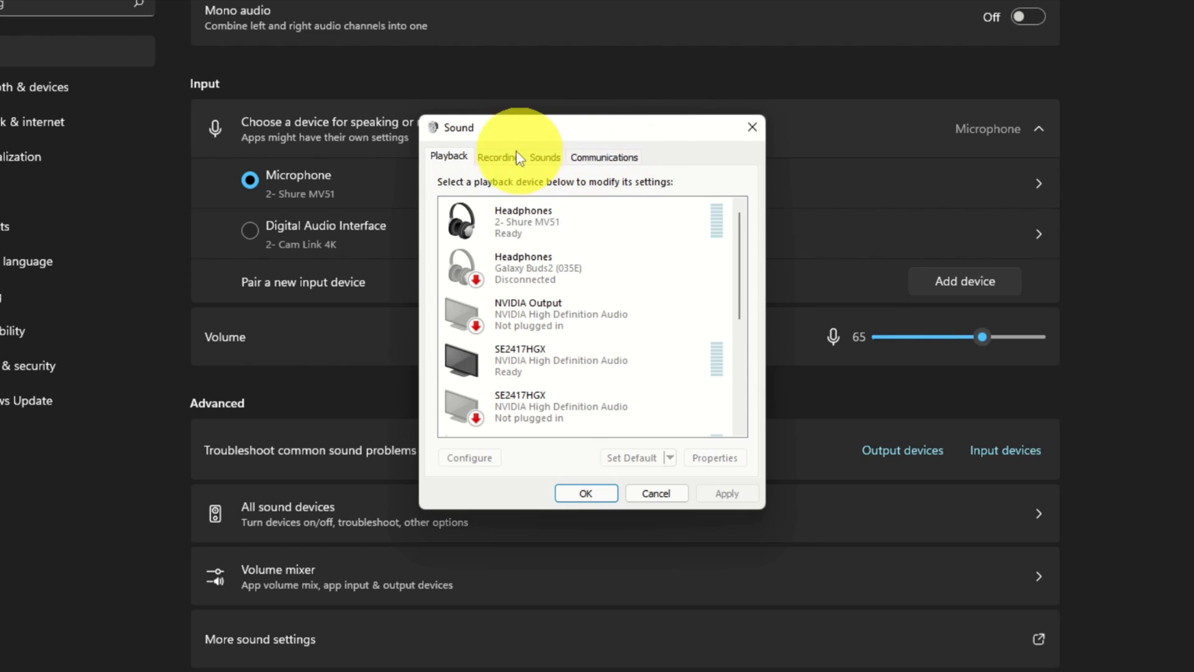
left_click(496, 157)
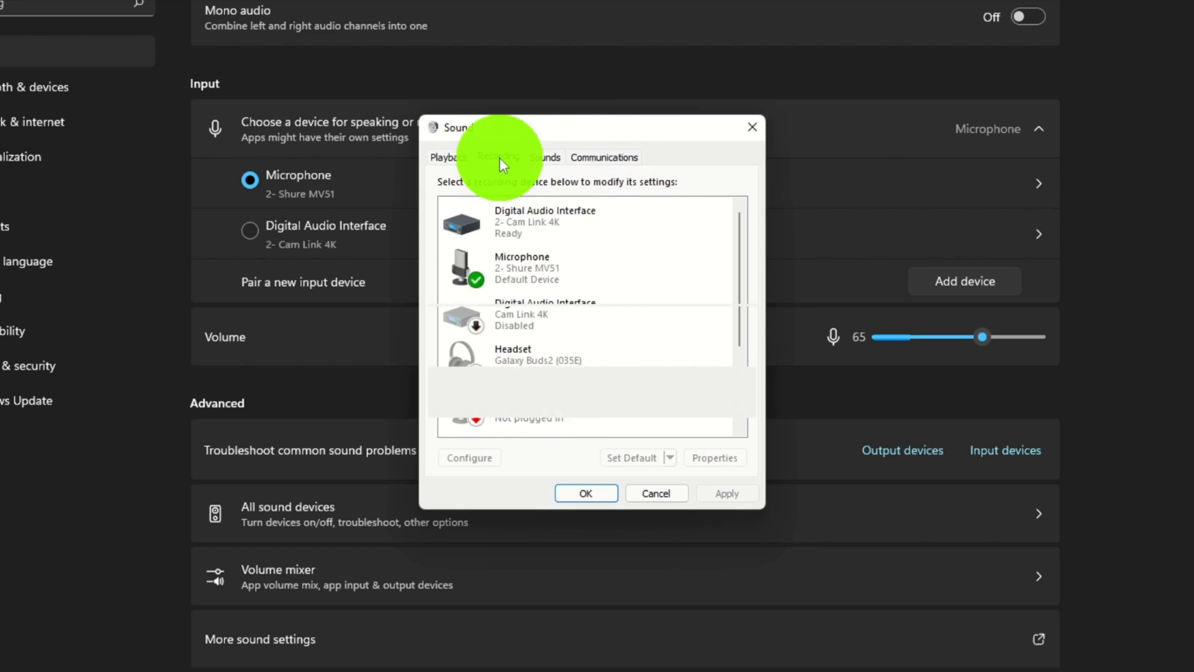
left_click(498, 156)
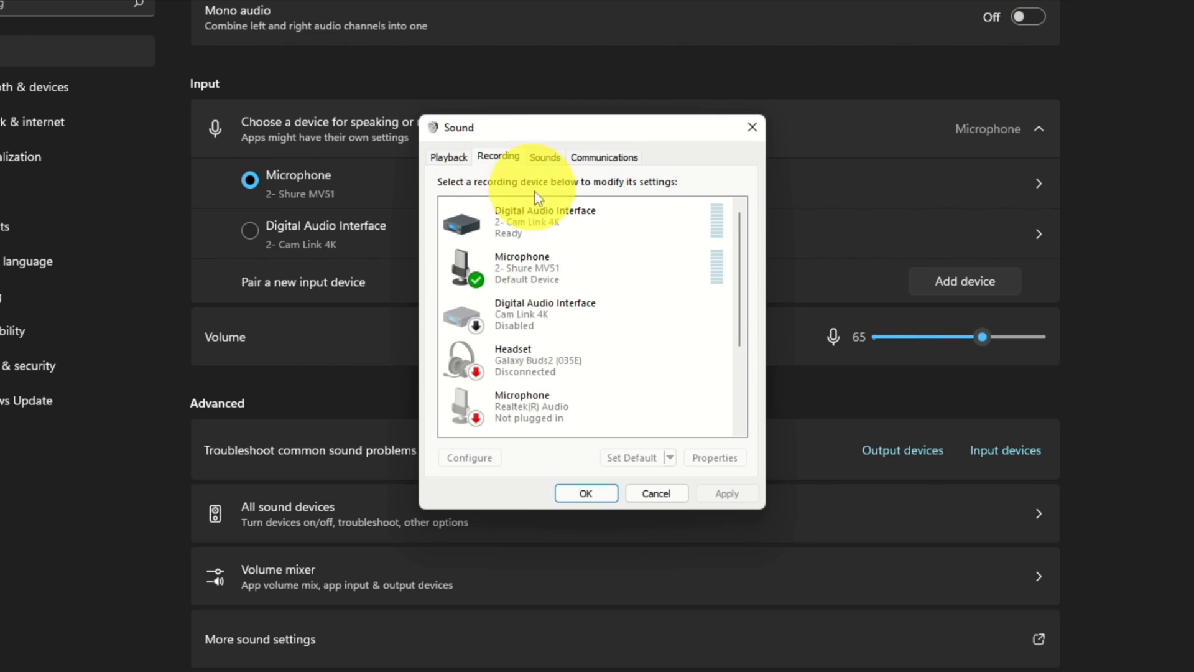
left_click(526, 267)
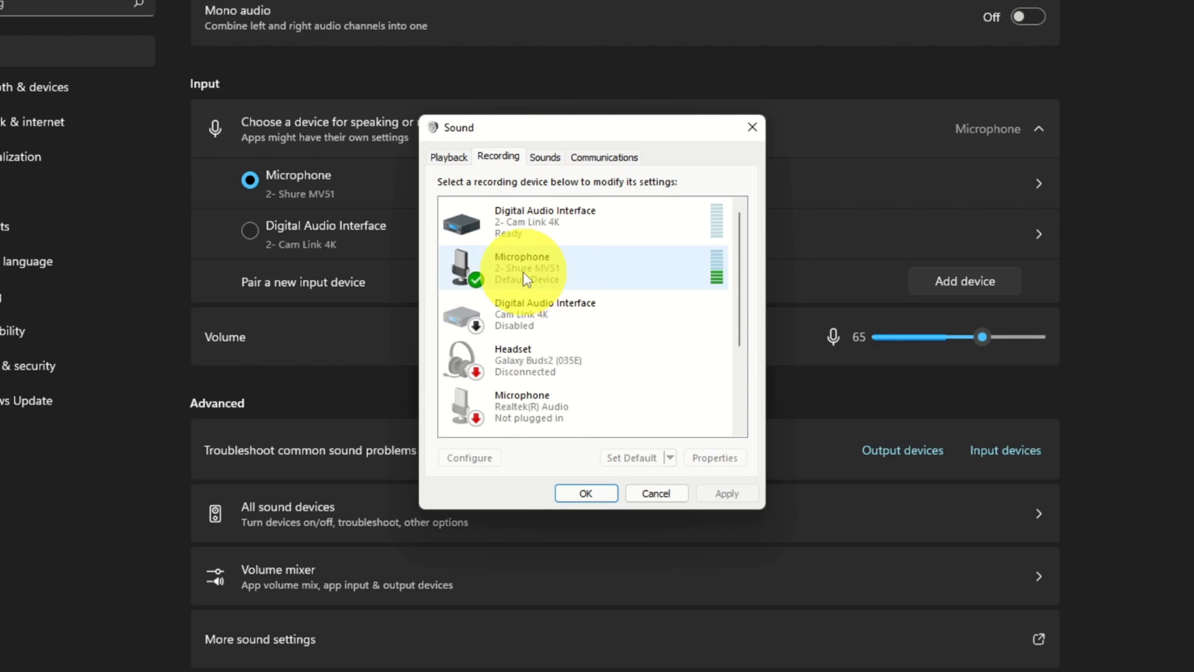
mouse_move(563, 278)
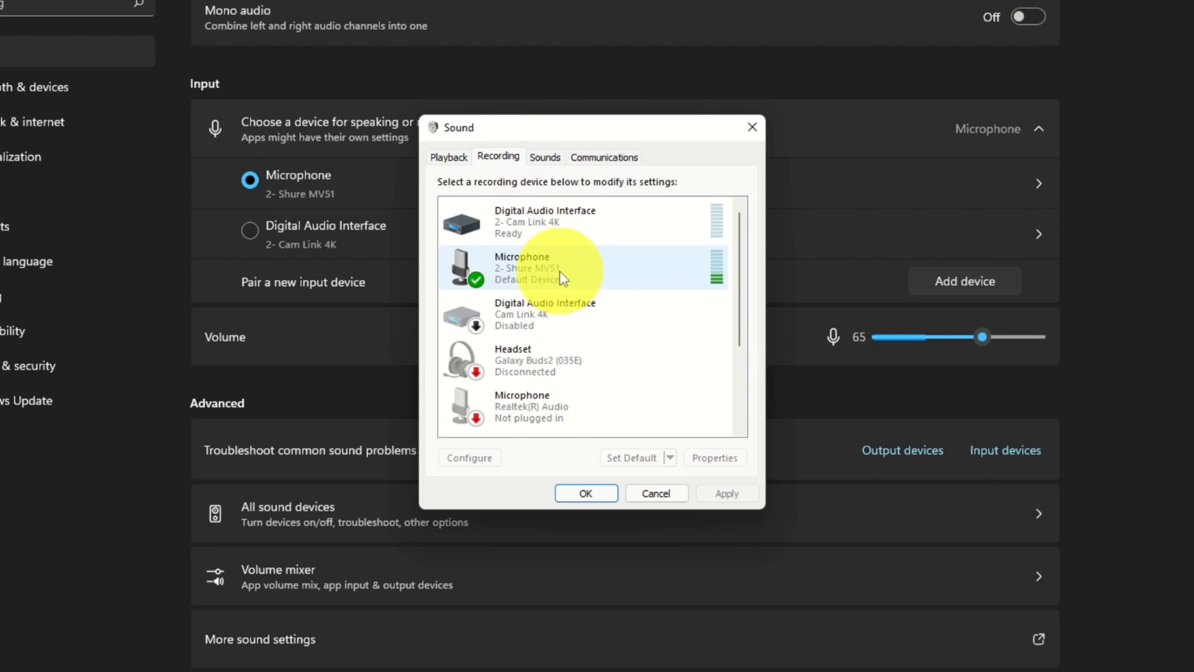
mouse_move(722, 284)
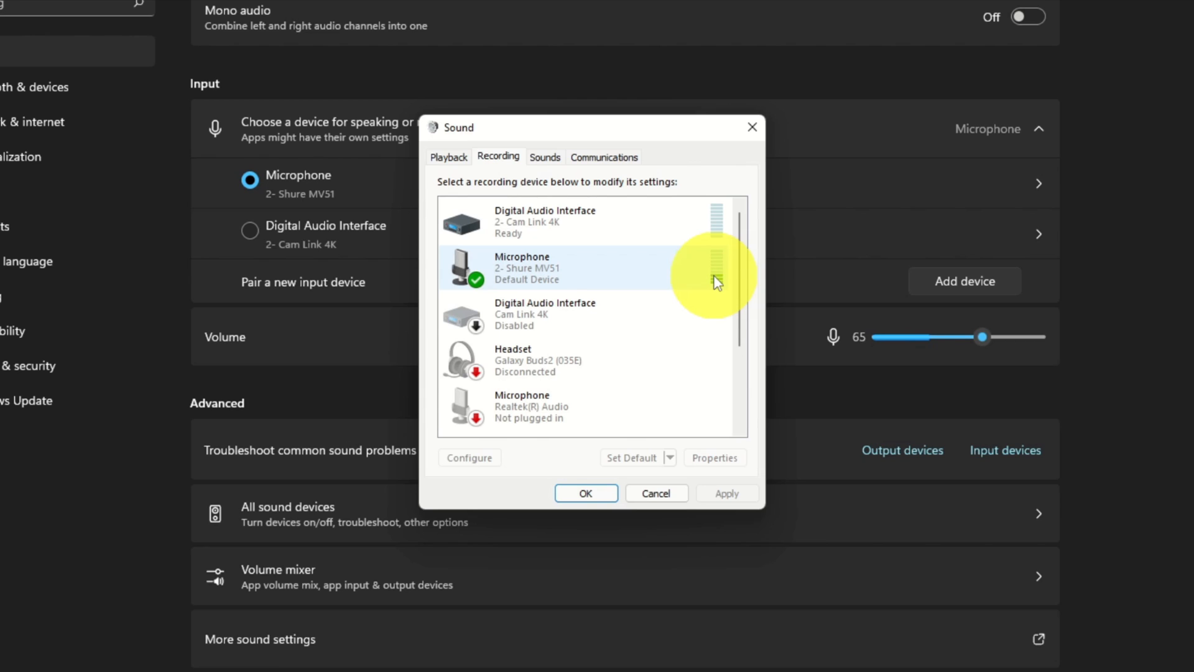
mouse_move(610, 280)
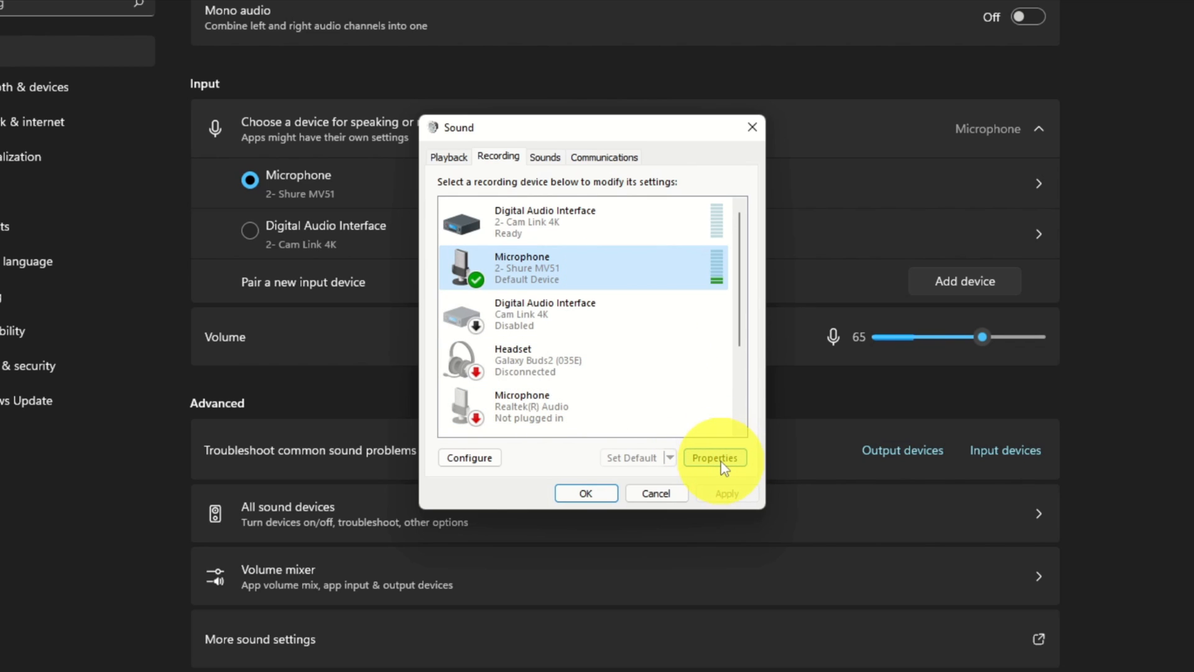
Uncheck 'Listen to this device' on the Shure microphone's Listen tab.
left_click(713, 457)
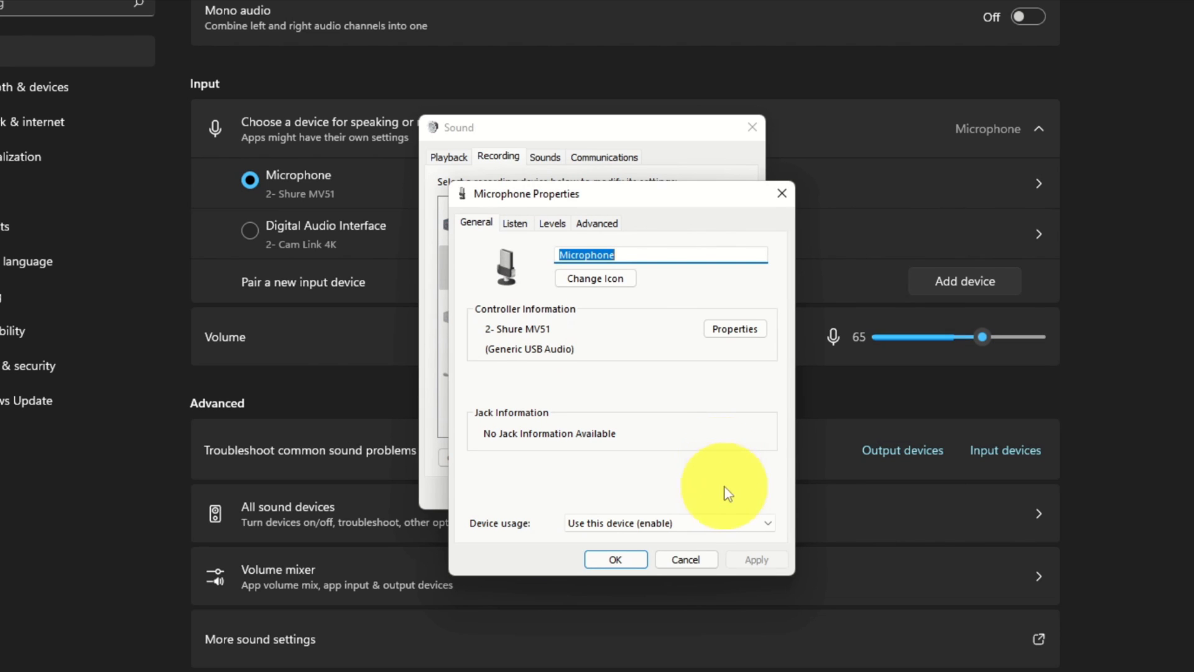
mouse_move(483, 230)
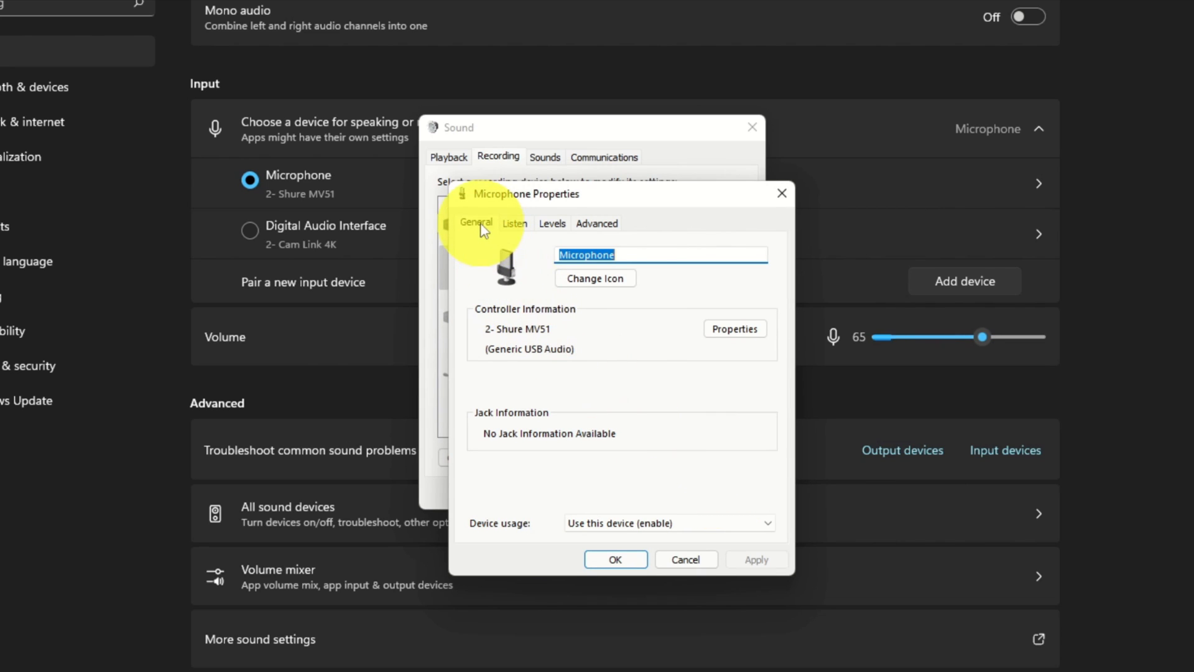
mouse_move(601, 232)
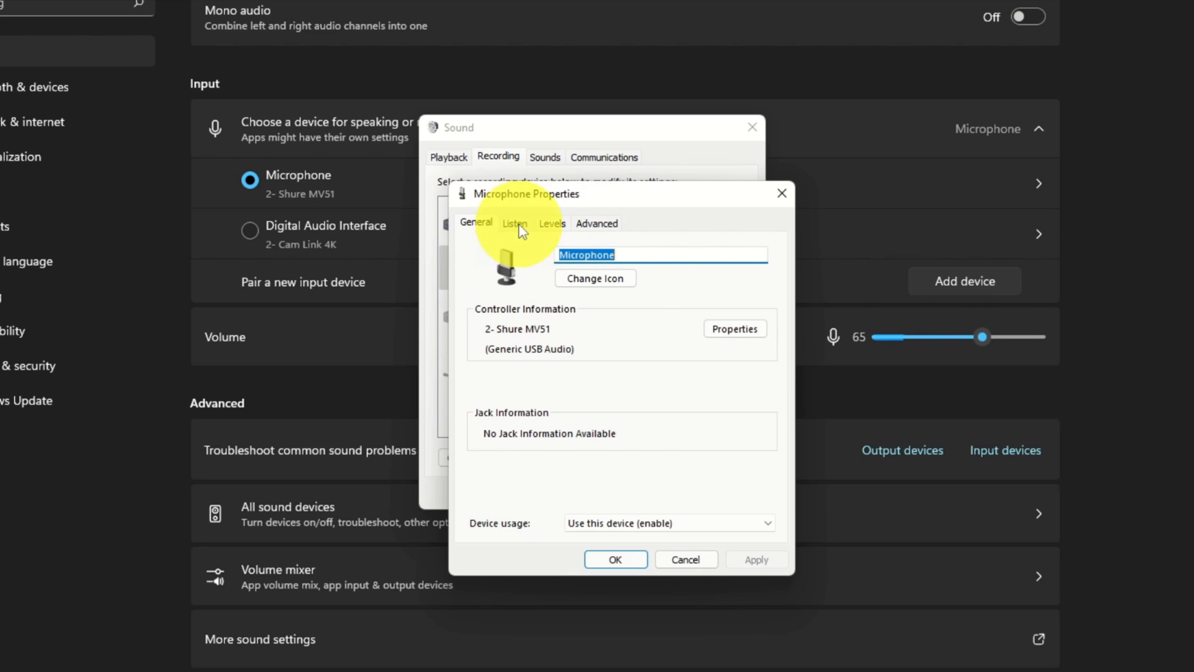
left_click(514, 223)
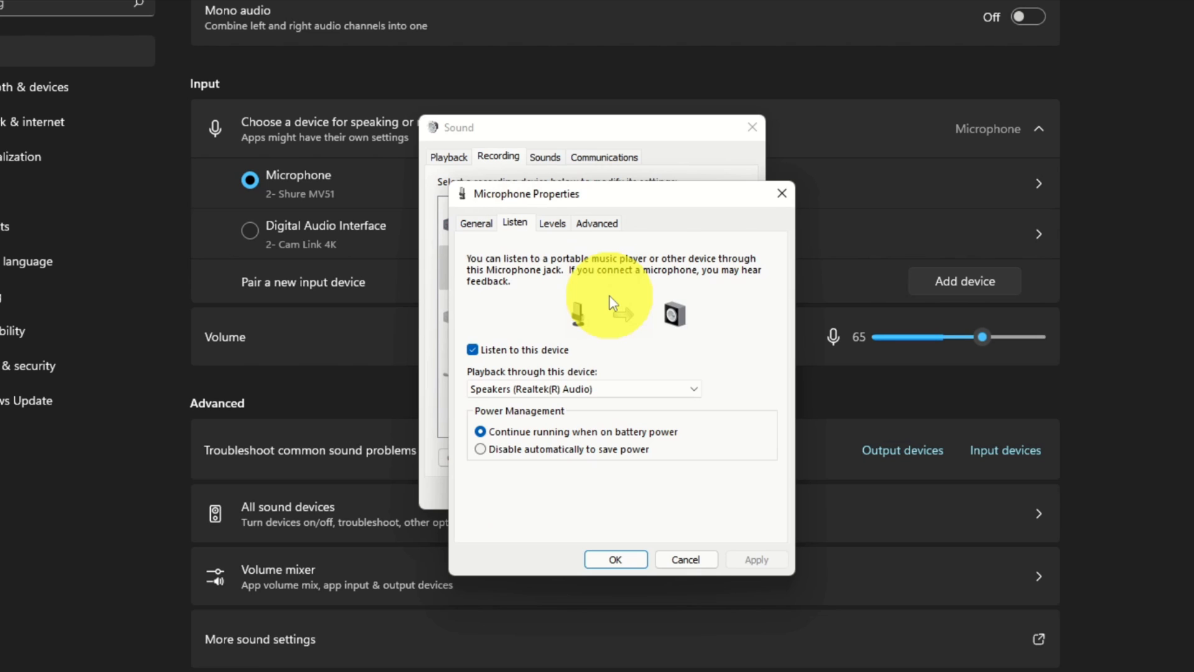
mouse_move(579, 361)
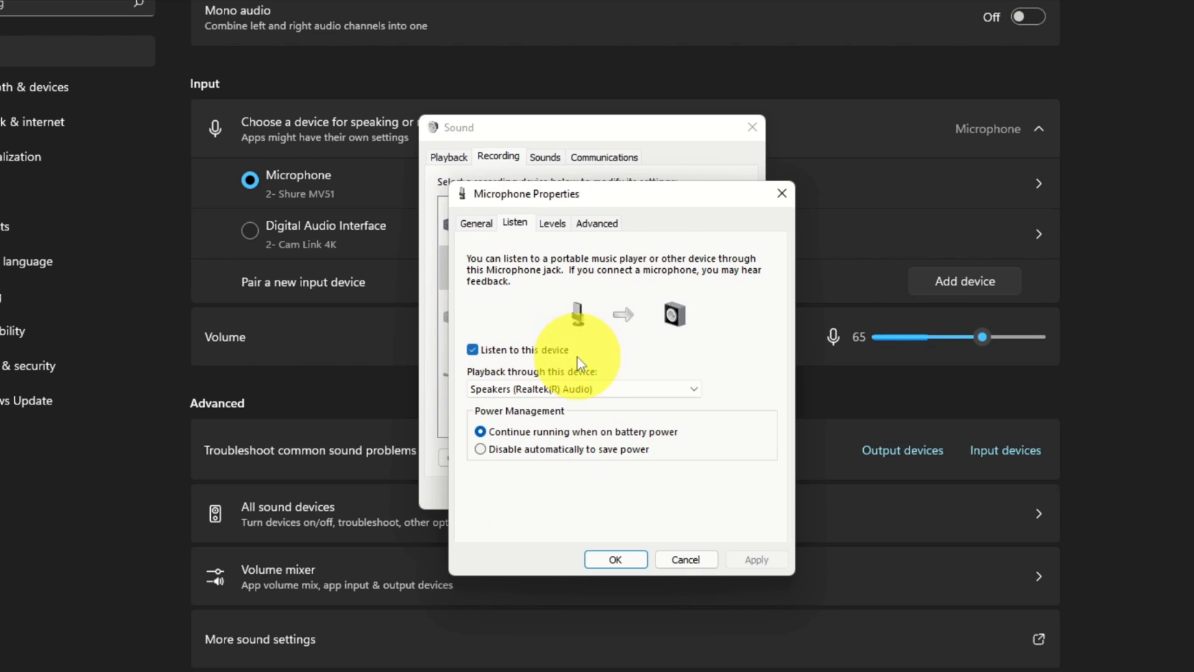
mouse_move(613, 384)
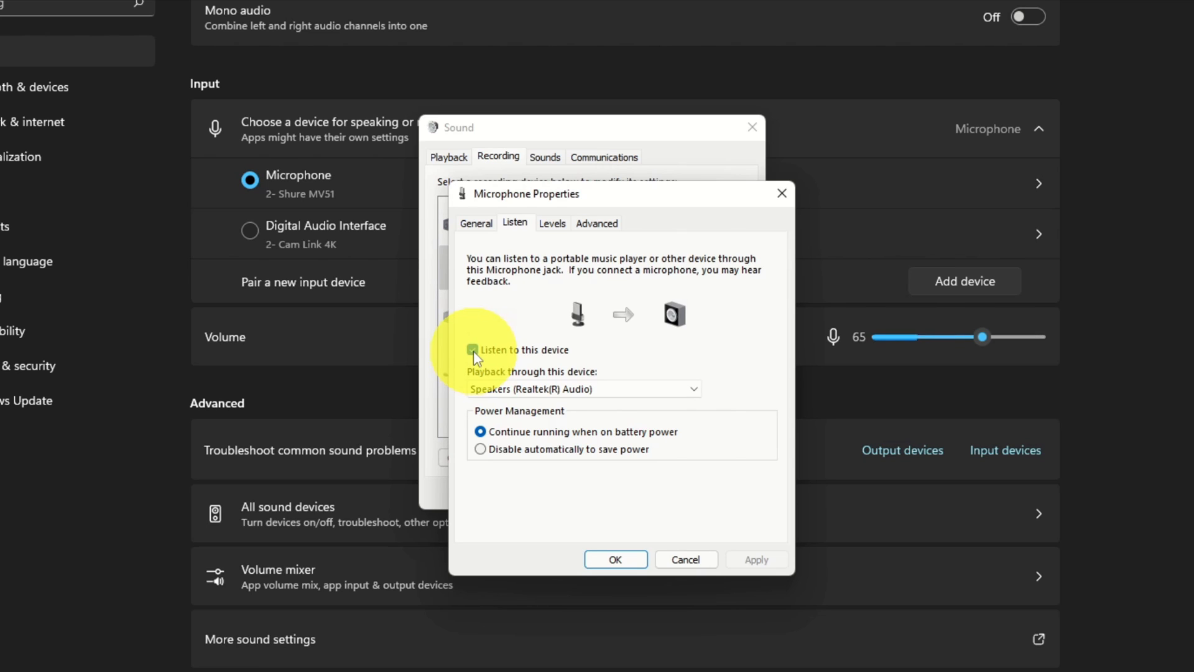
left_click(472, 349)
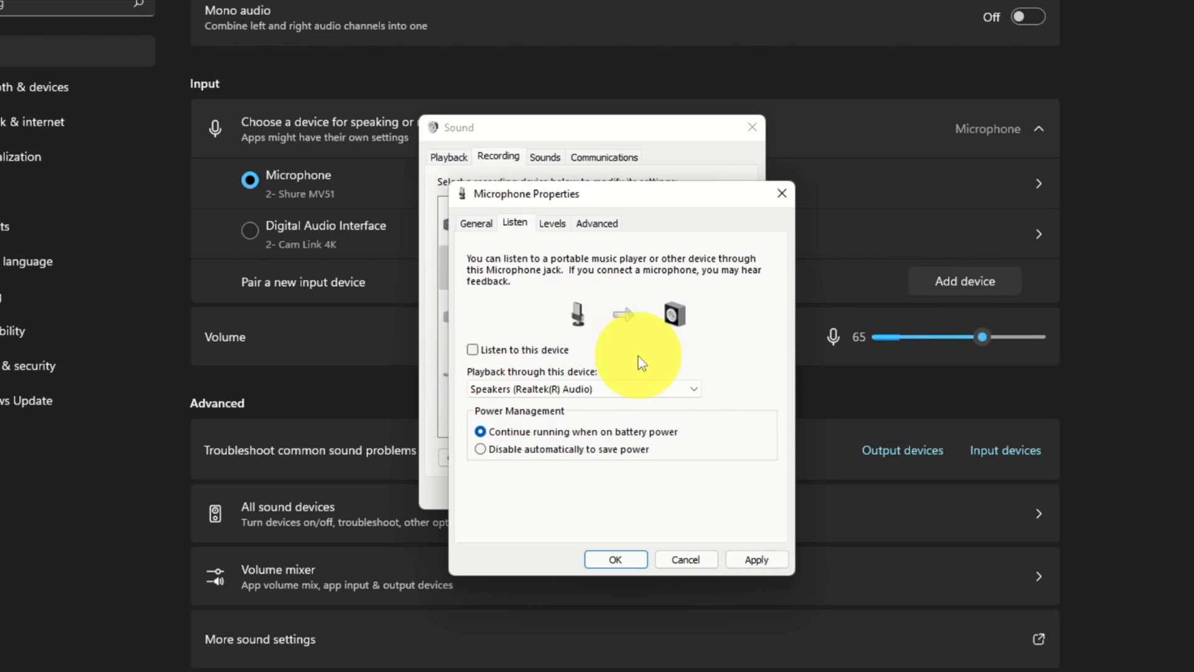